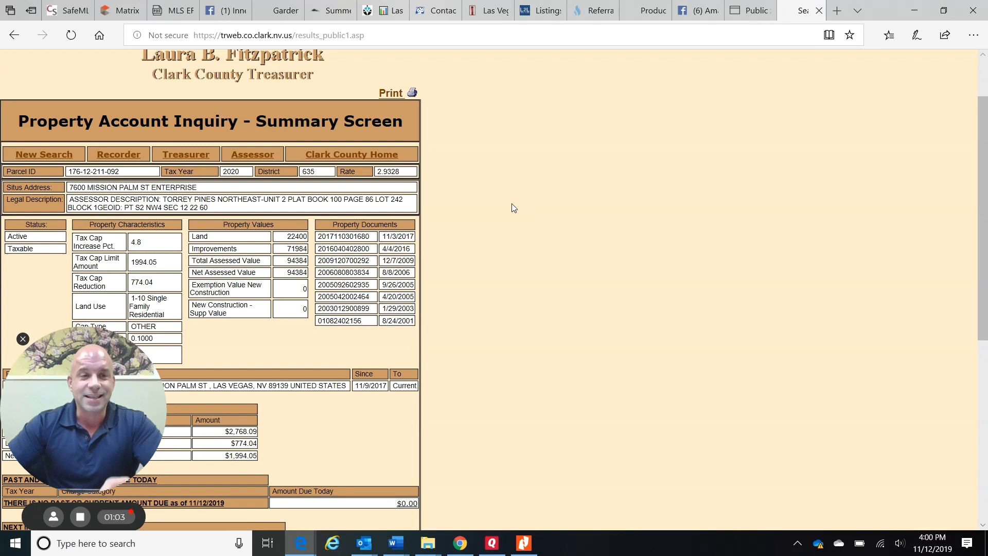
pyautogui.scroll(-3)
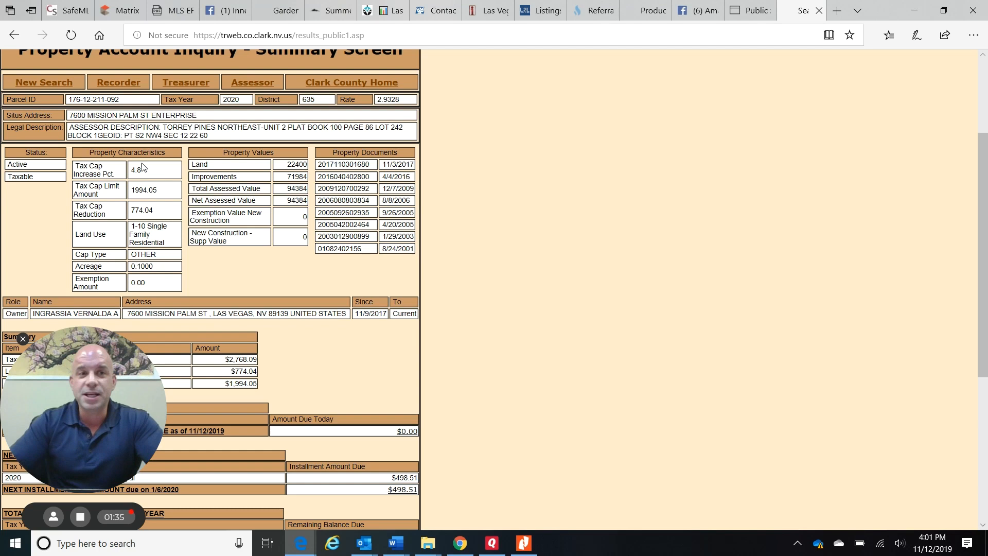
pyautogui.moveTo(476, 184)
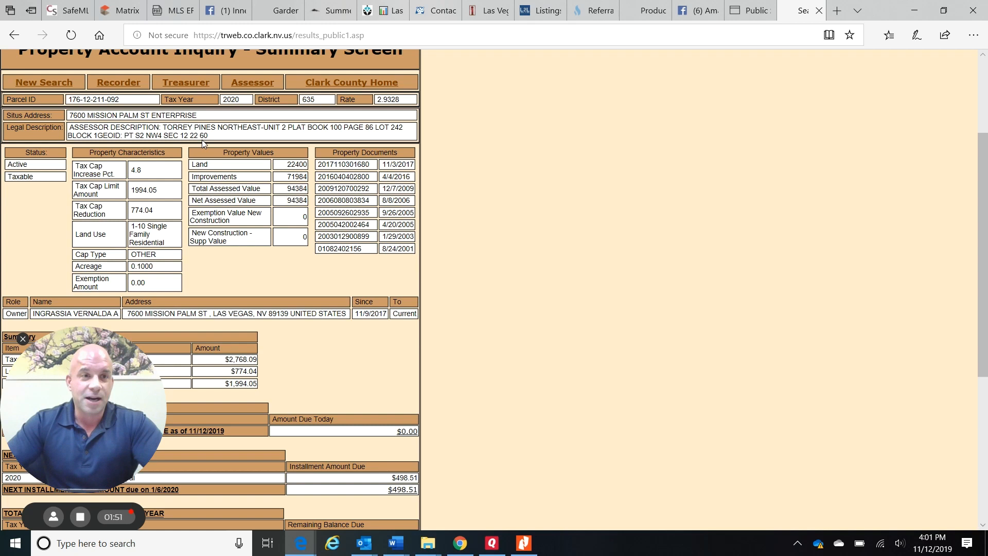
pyautogui.moveTo(204, 143)
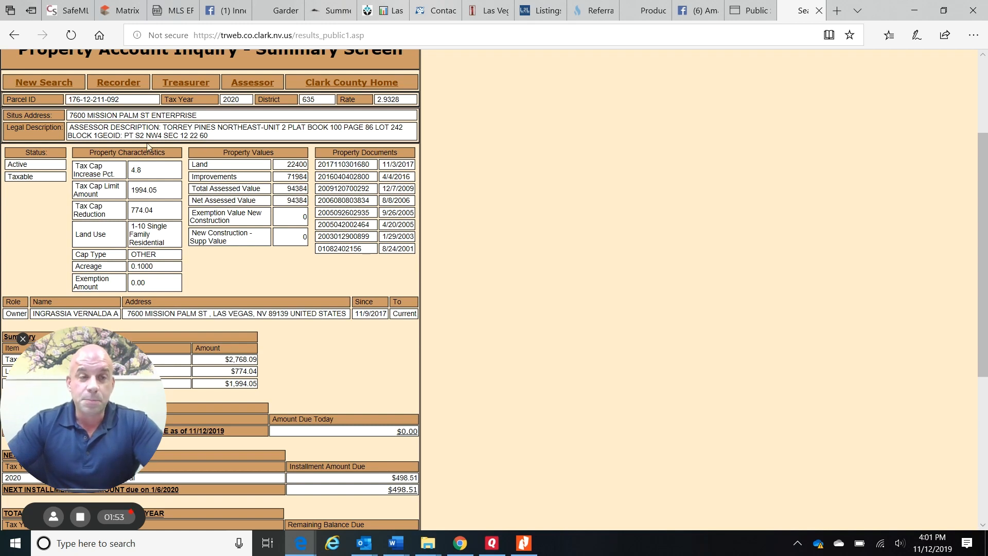